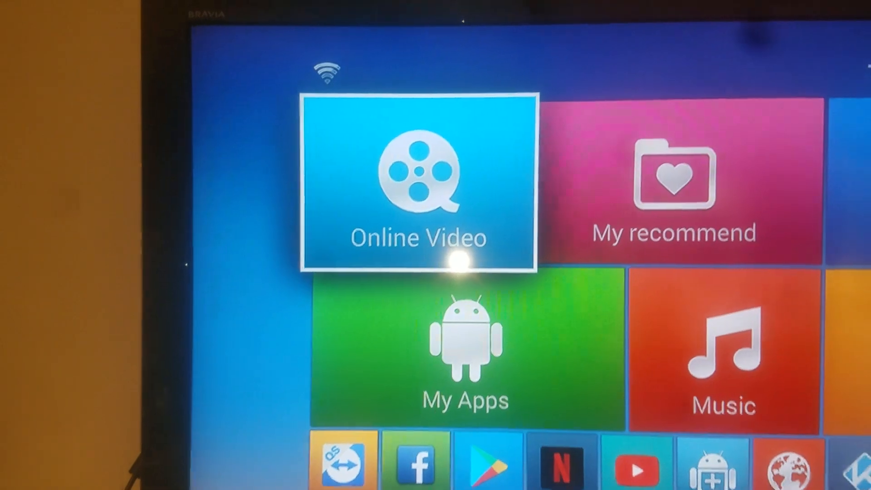
{"action": "scroll", "scroll_direction": "right", "scroll_amount": 3}
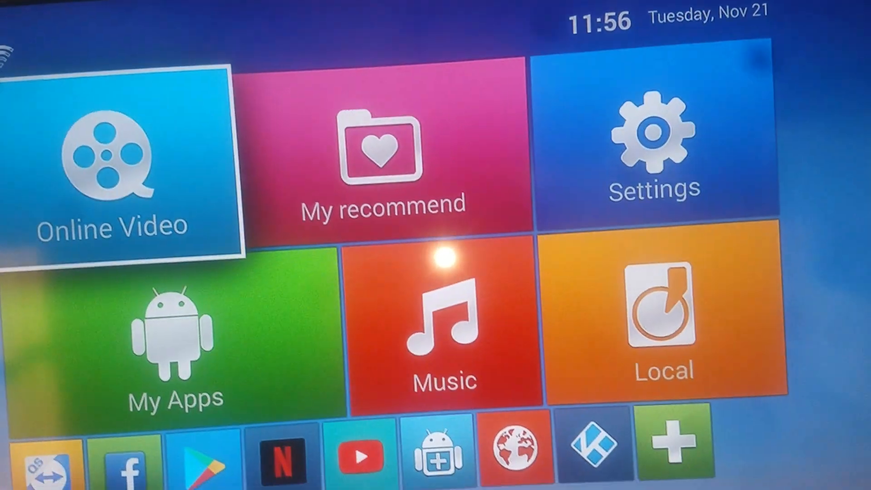